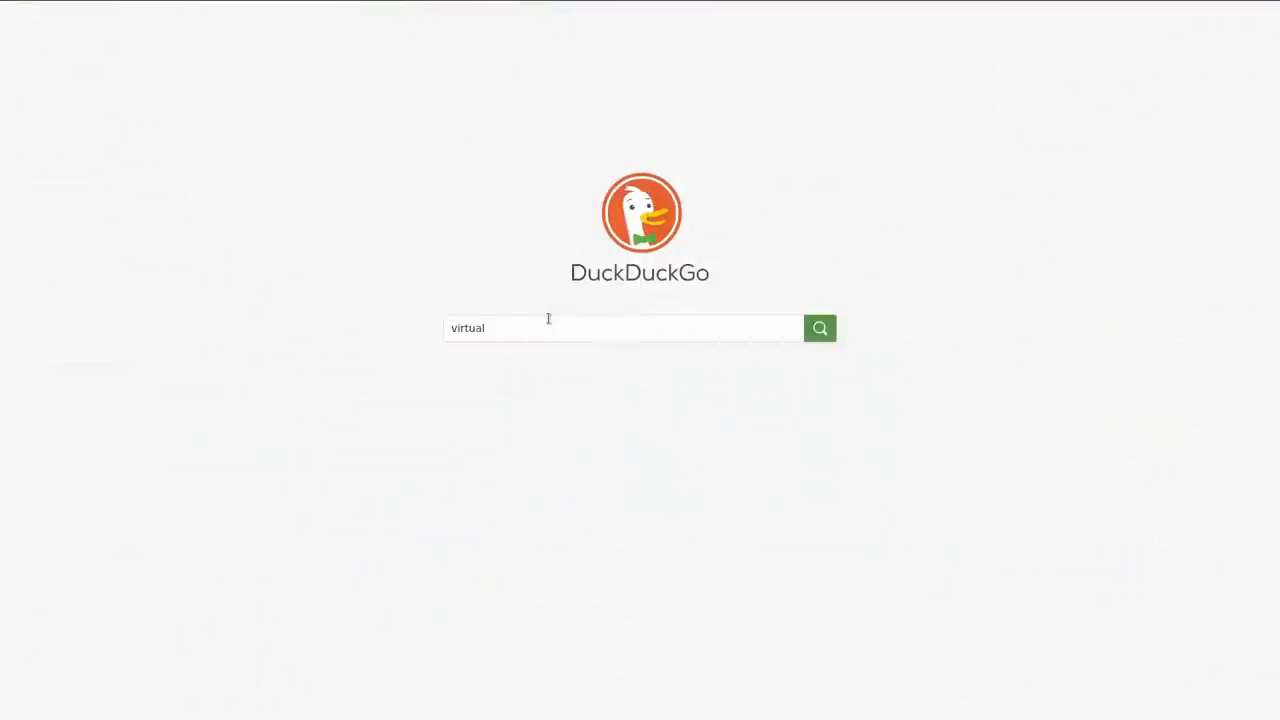
# Open the virtualbox.org Downloads page and scroll to the Windows hosts package.
pyautogui.click(819, 328)
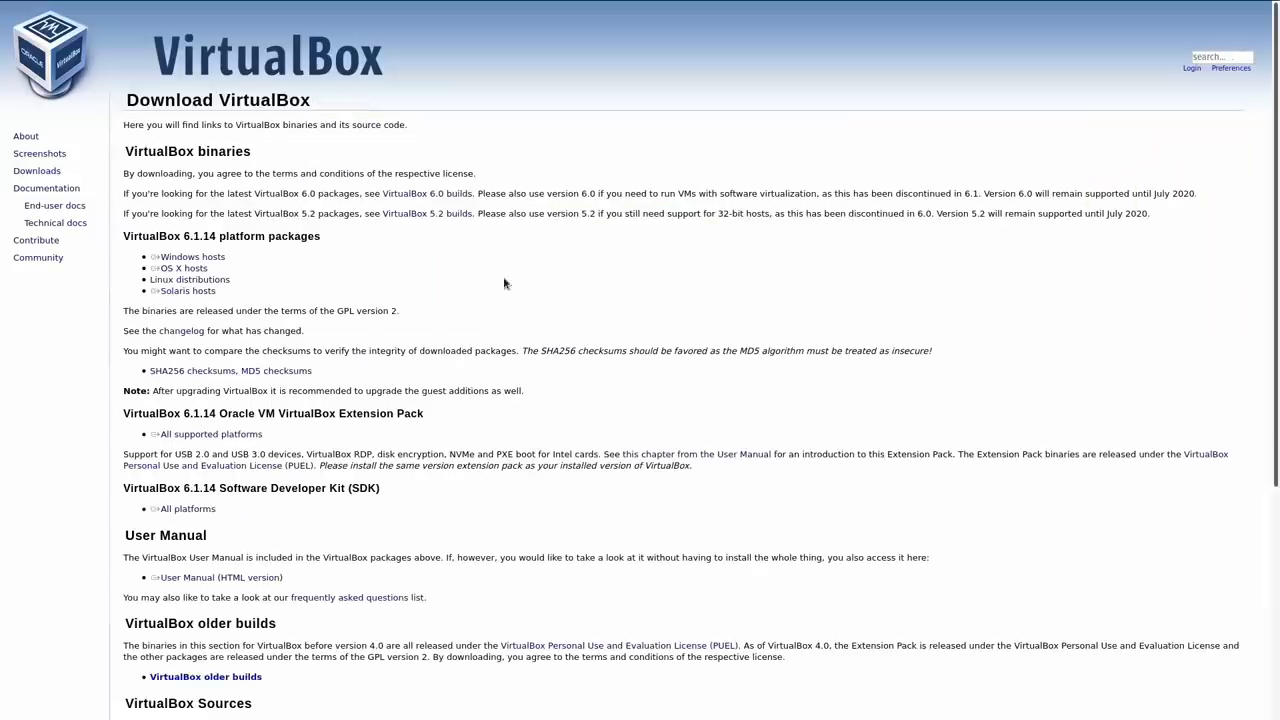
pyautogui.scroll(-3)
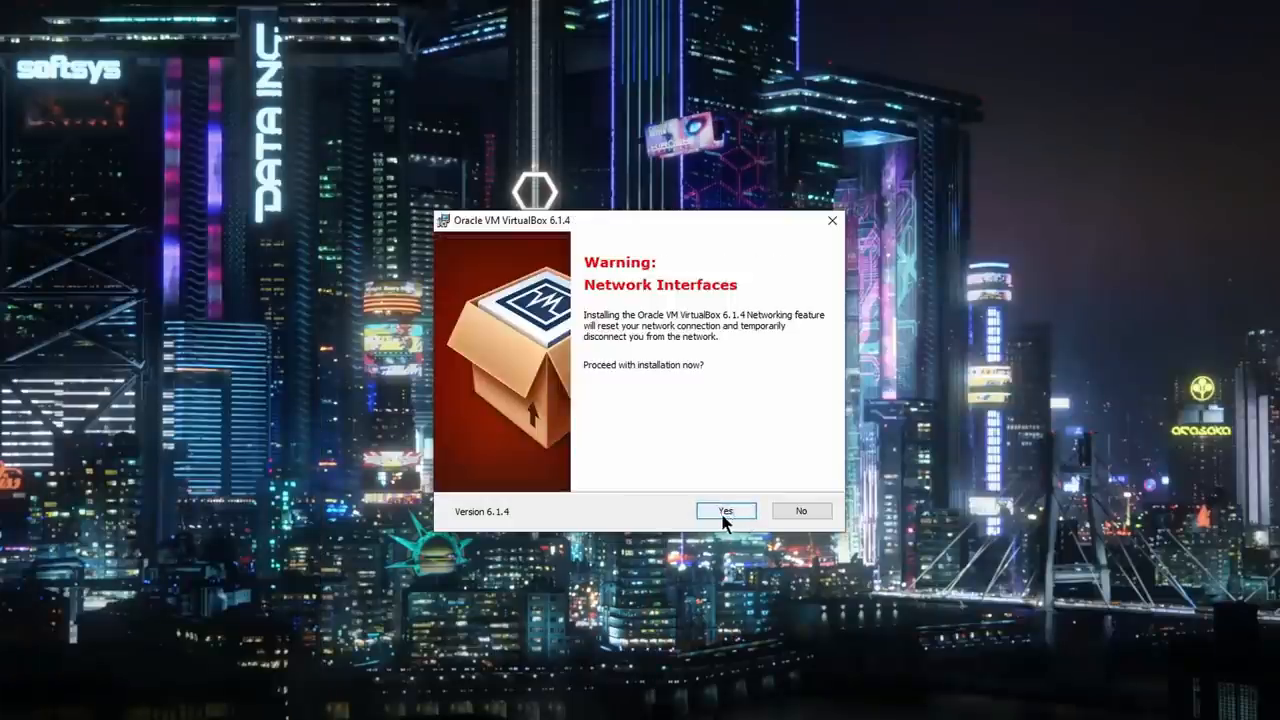
# Accept the Network Interfaces warning and install the Oracle network adapter driver.
pyautogui.click(724, 511)
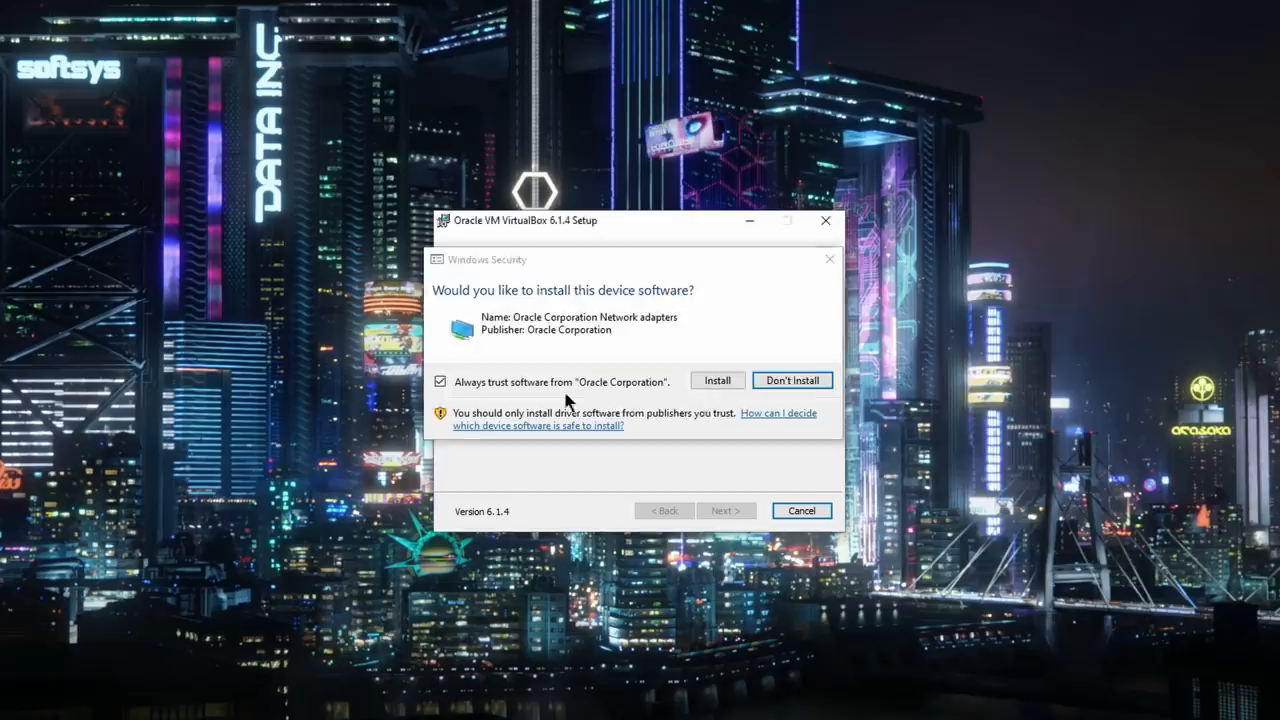
pyautogui.click(717, 380)
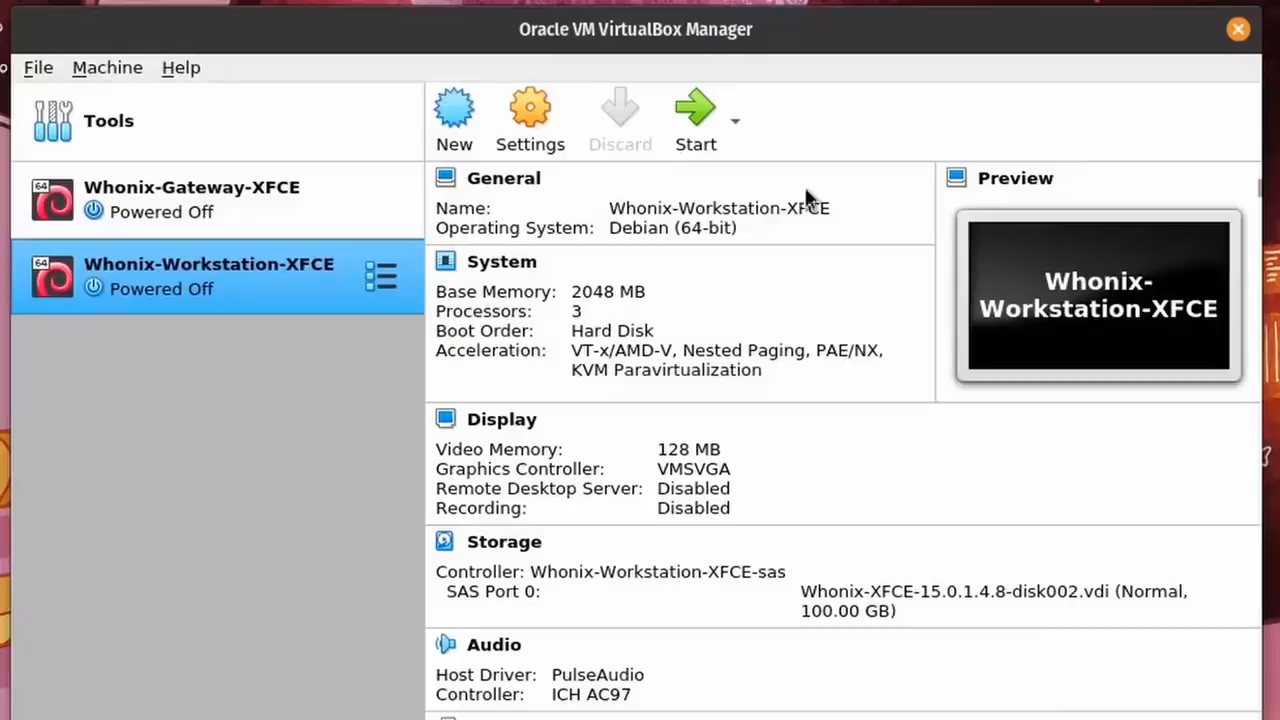
# Import the Whonix .ova appliance using its default appliance settings.
pyautogui.click(38, 67)
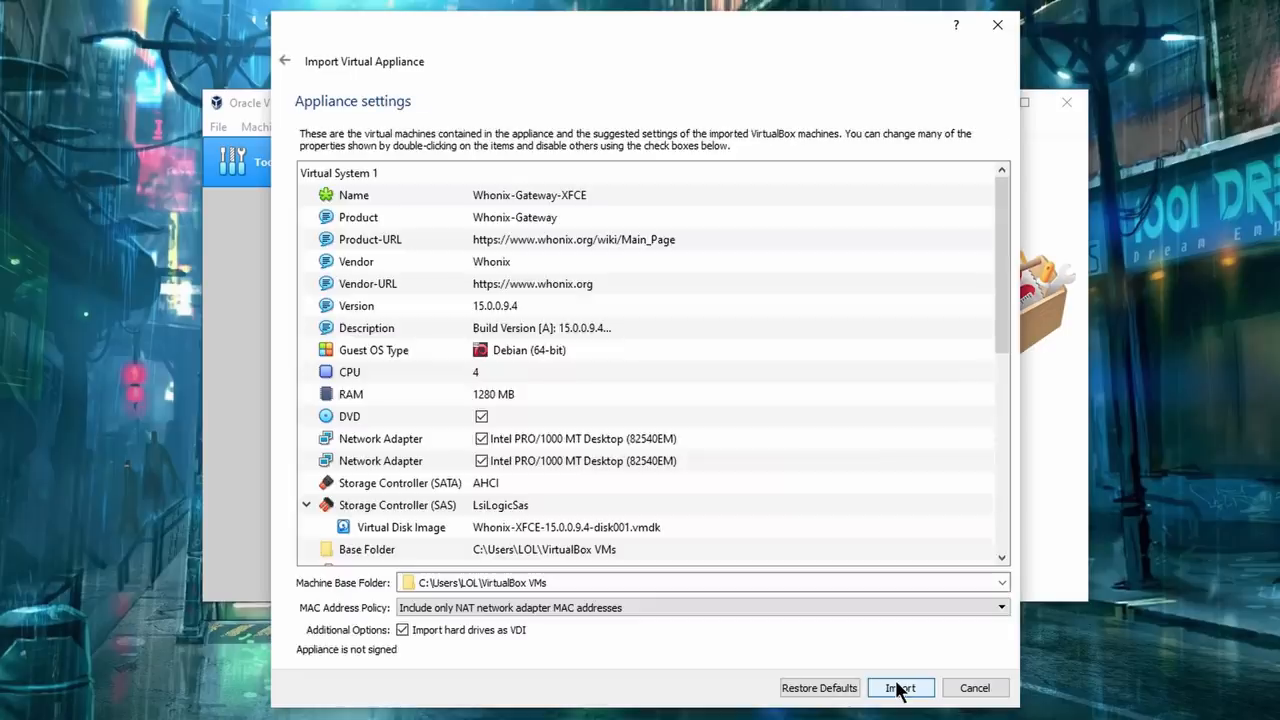
pyautogui.click(899, 687)
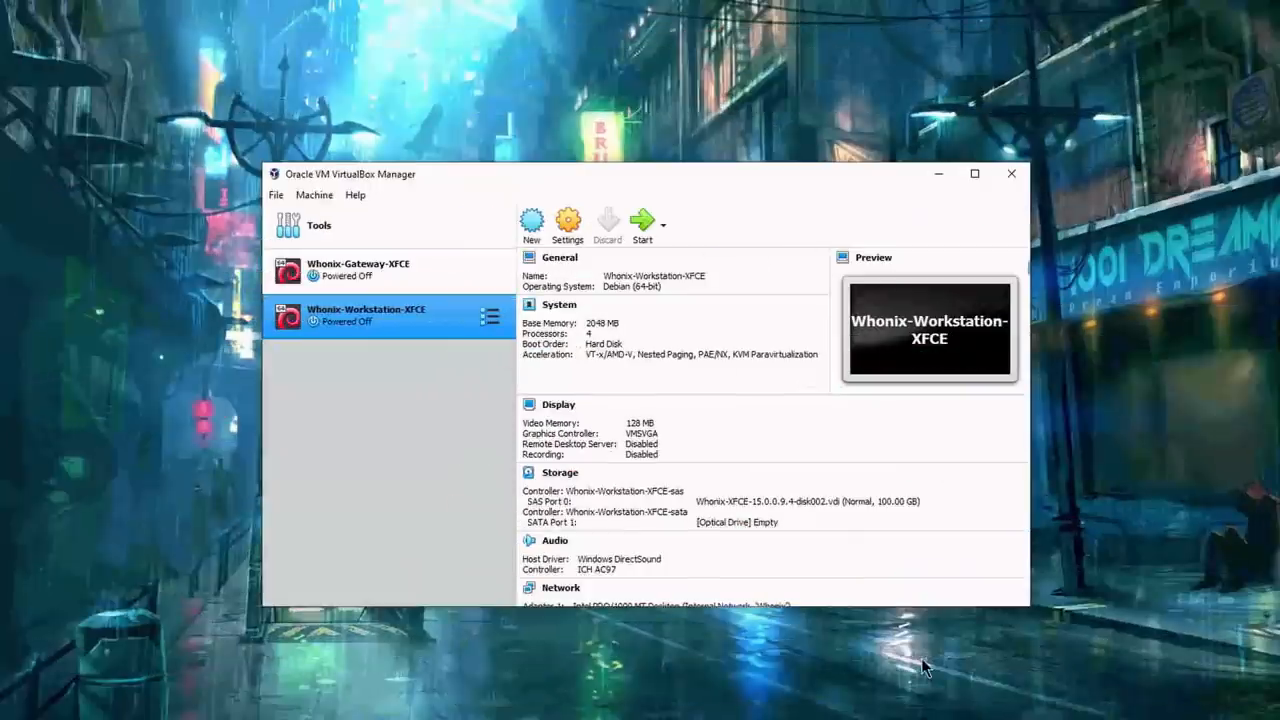
# Start the Gateway, enable Tor with obfs4 bridges, and finish the Workstation setup wizard.
pyautogui.doubleClick(358, 269)
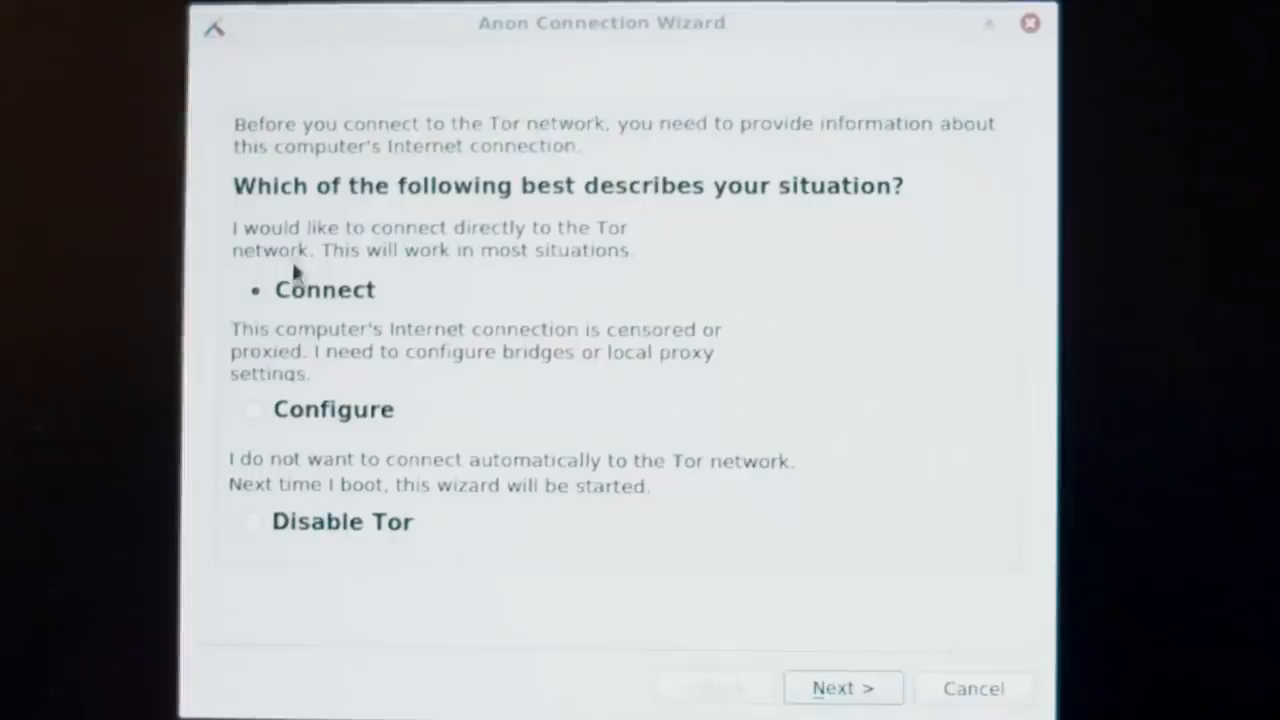
pyautogui.click(842, 688)
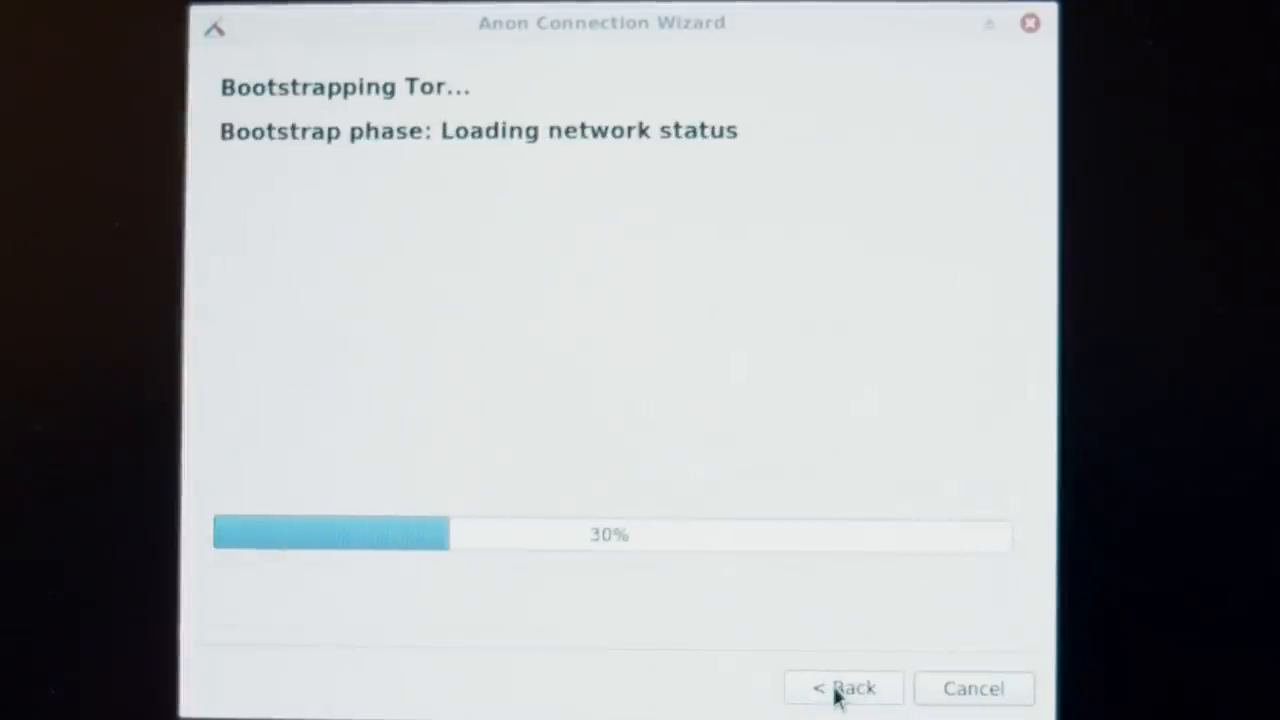
pyautogui.click(843, 688)
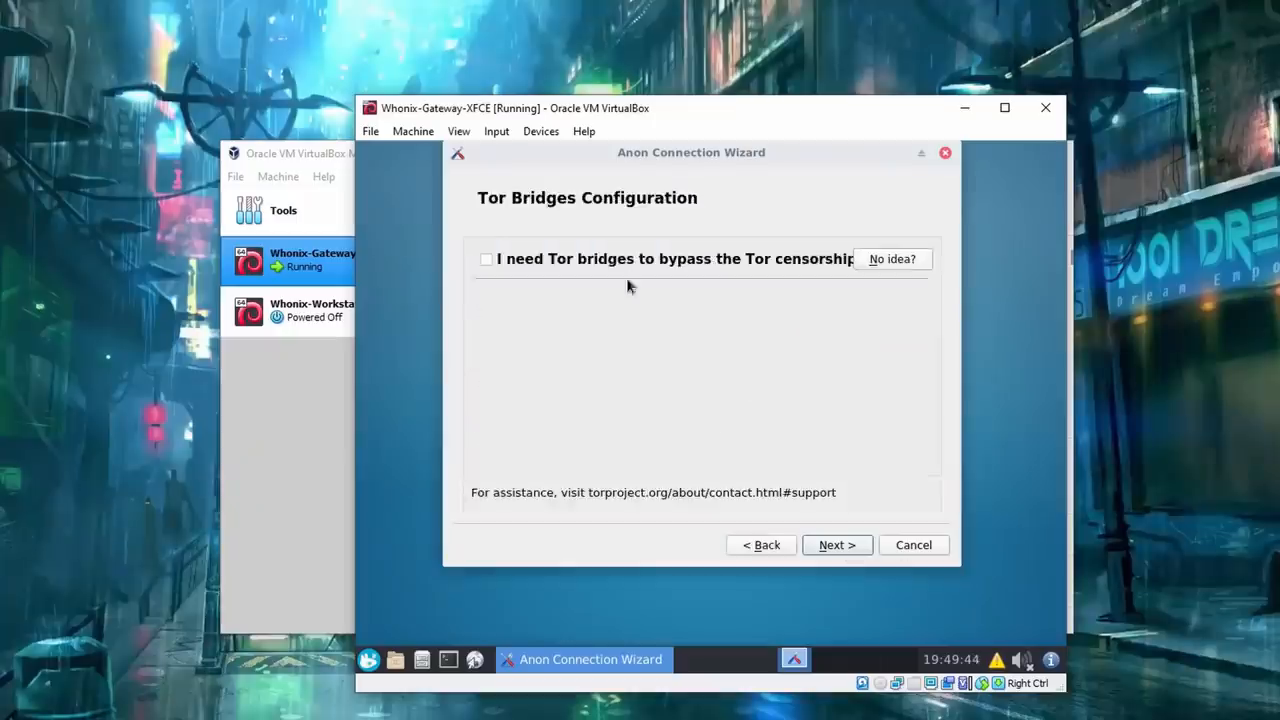
pyautogui.click(836, 544)
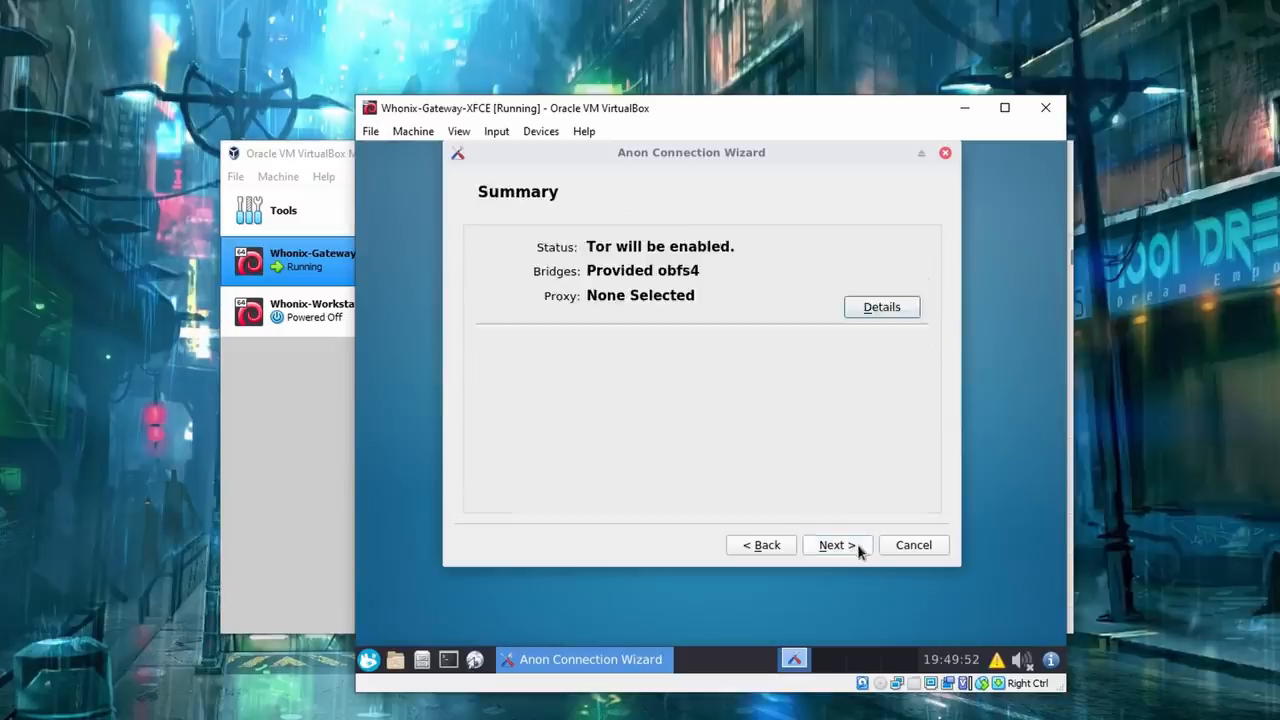
pyautogui.click(836, 544)
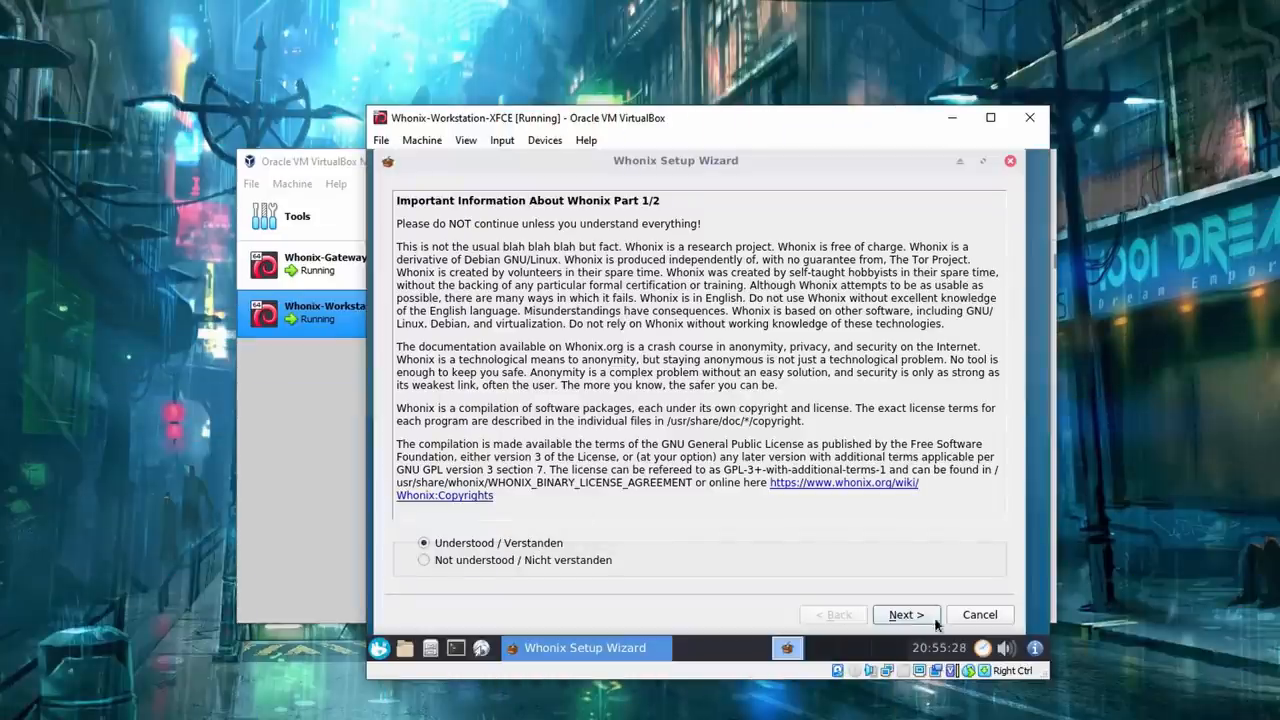
pyautogui.click(905, 614)
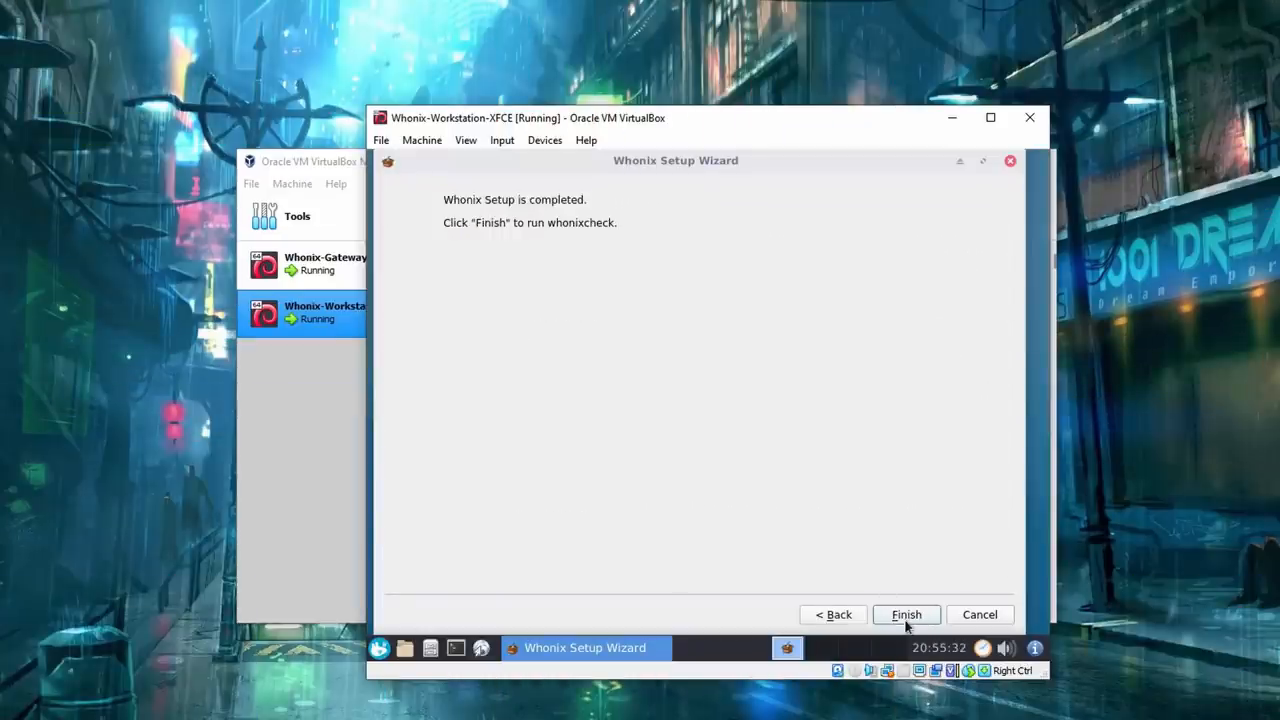
pyautogui.click(906, 614)
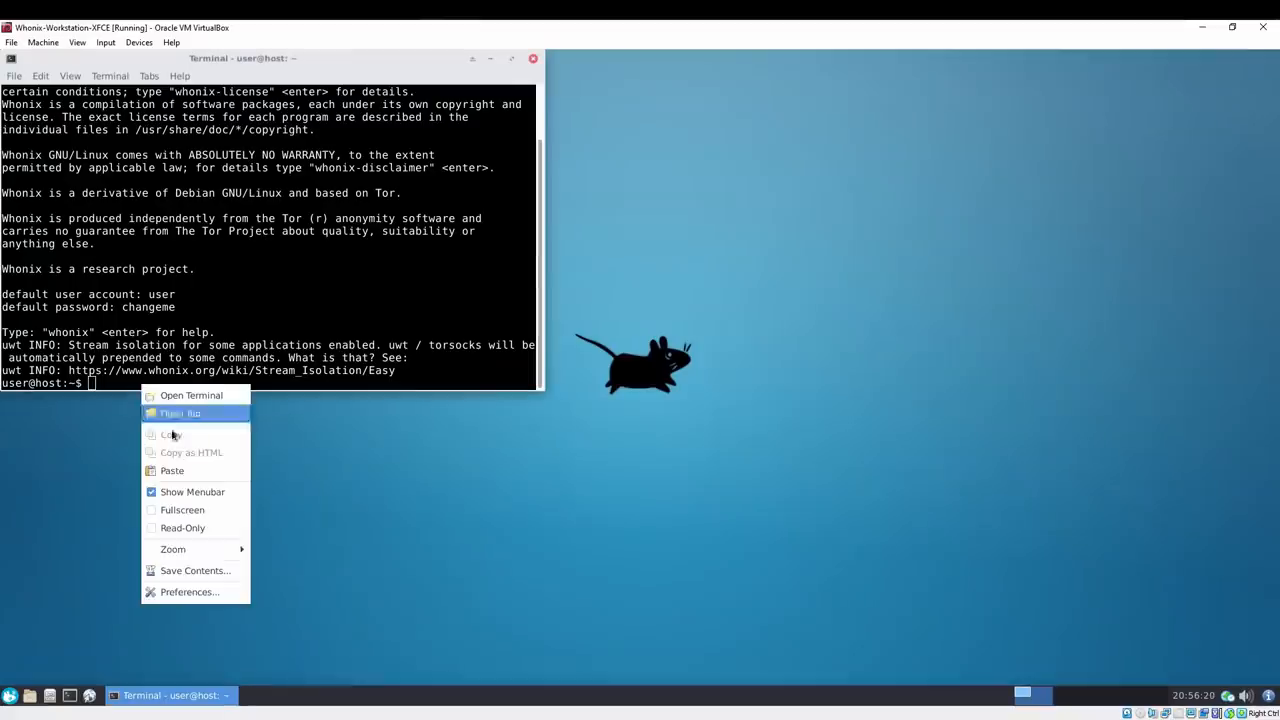
# Run 'sudo apt-get-update-plus dist-upgrade' in the Workstation terminal.
pyautogui.click(172, 470)
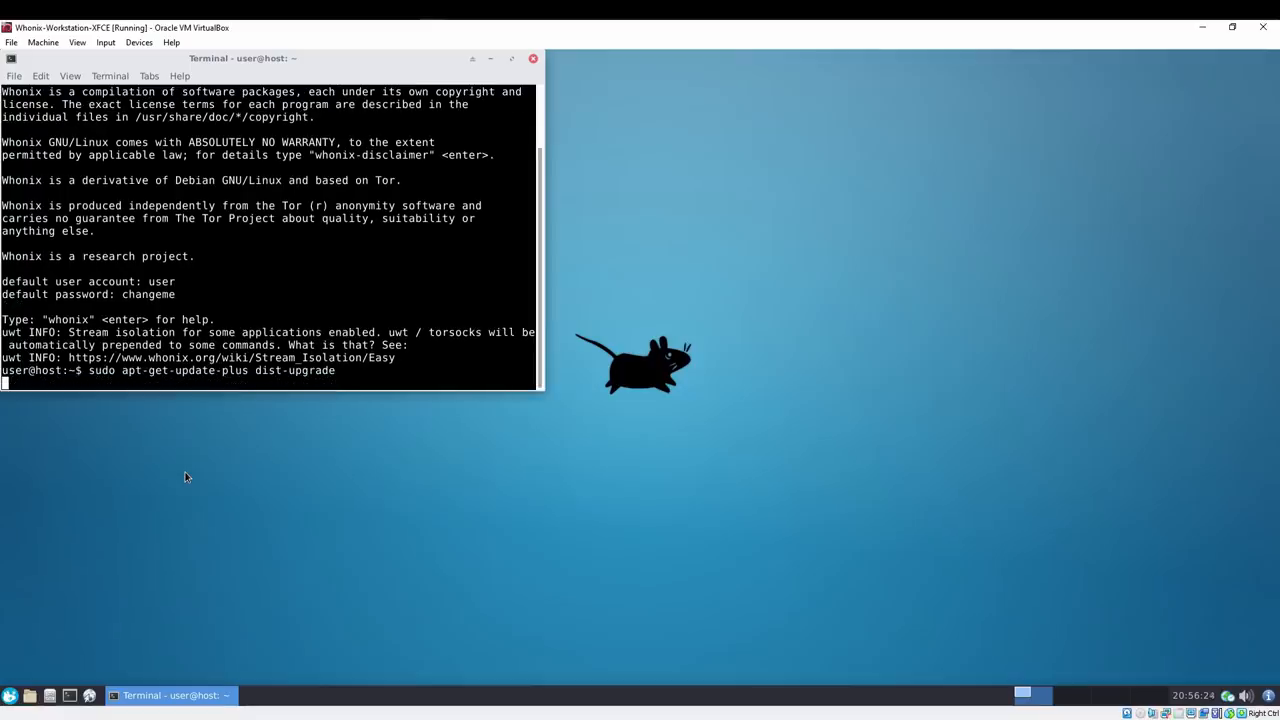
pyautogui.press('Return')
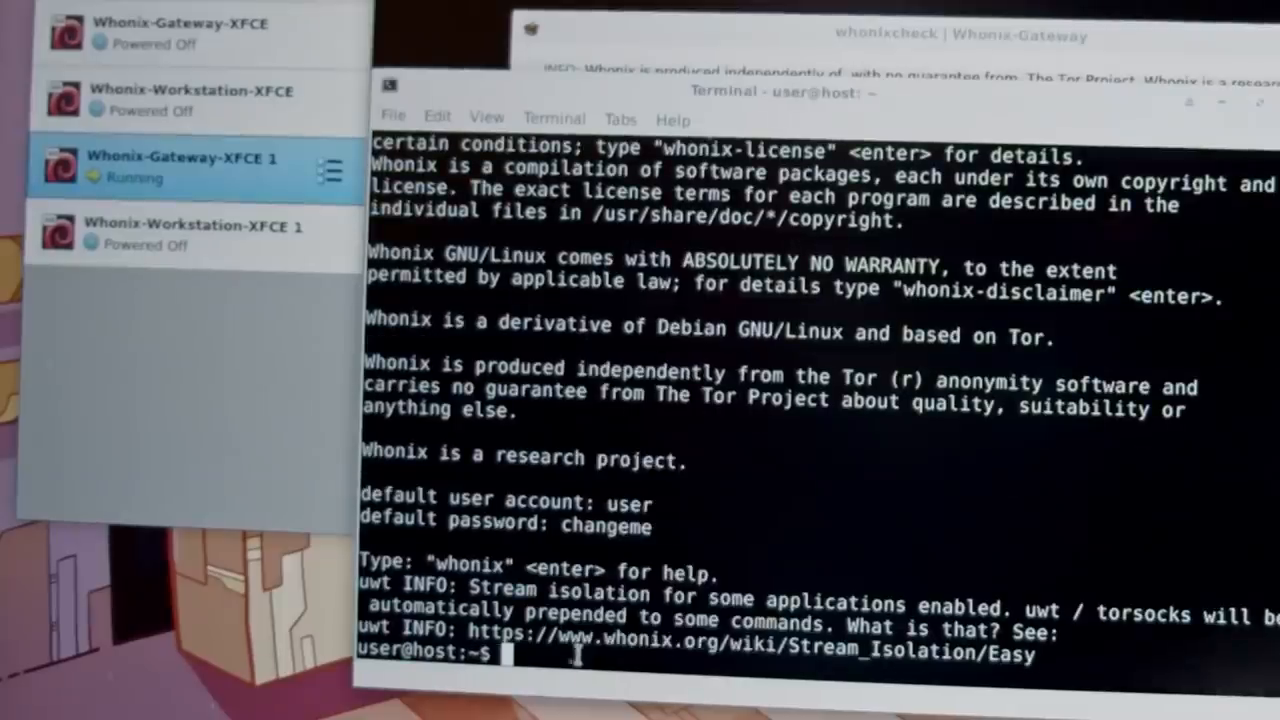
pyautogui.write('sudo apt-get-update-plus dist-upgrade')
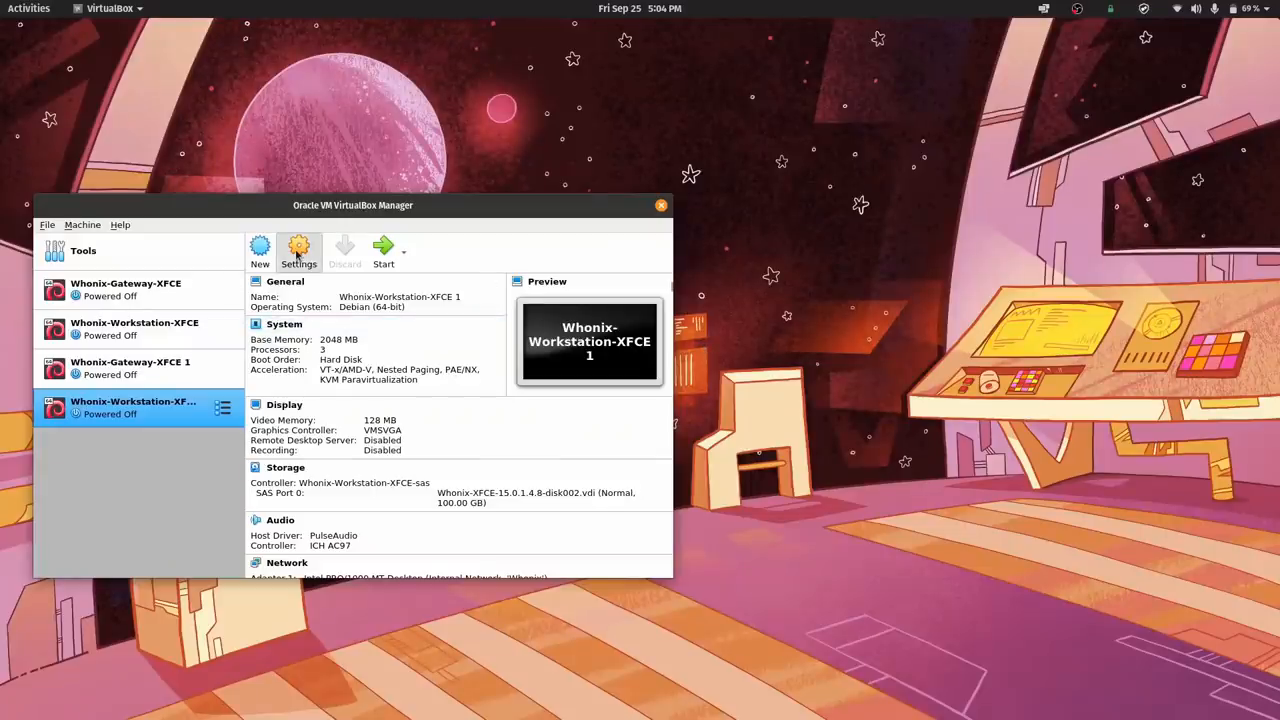
# Open Whonix-Workstation-XFCE 1 System settings and confirm Base Memory is 2048 MB.
pyautogui.click(298, 250)
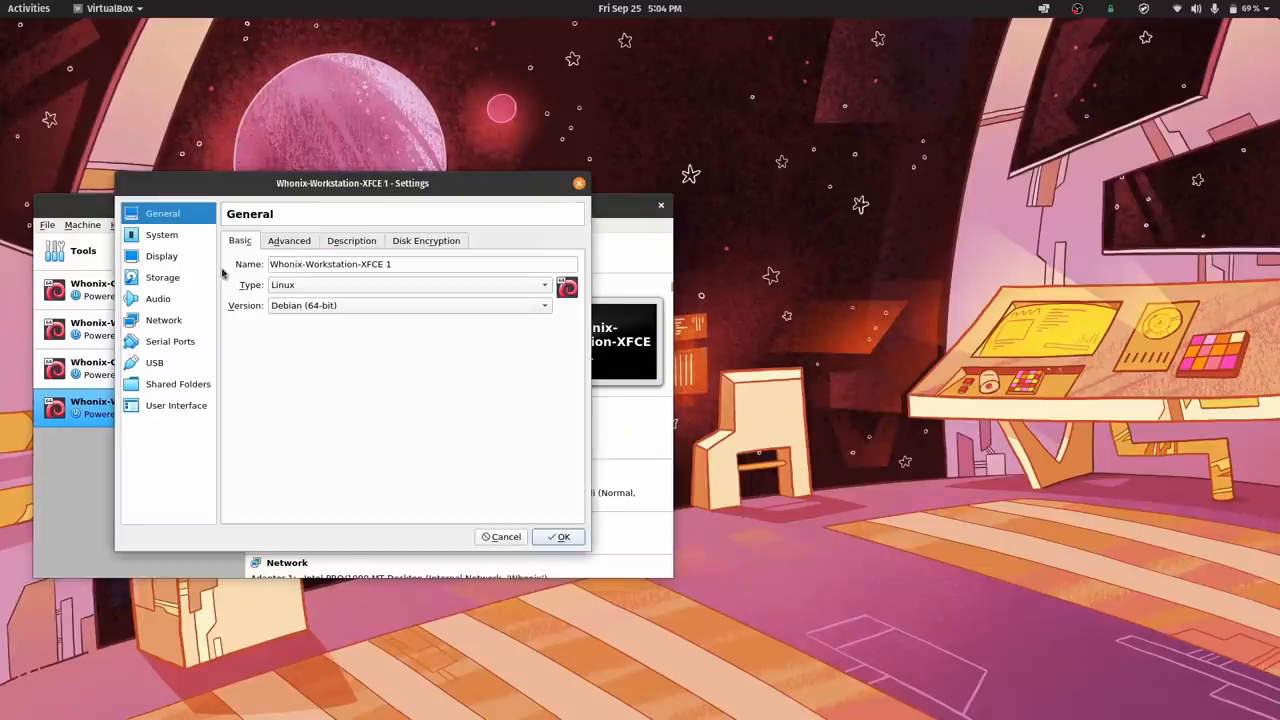
pyautogui.click(161, 234)
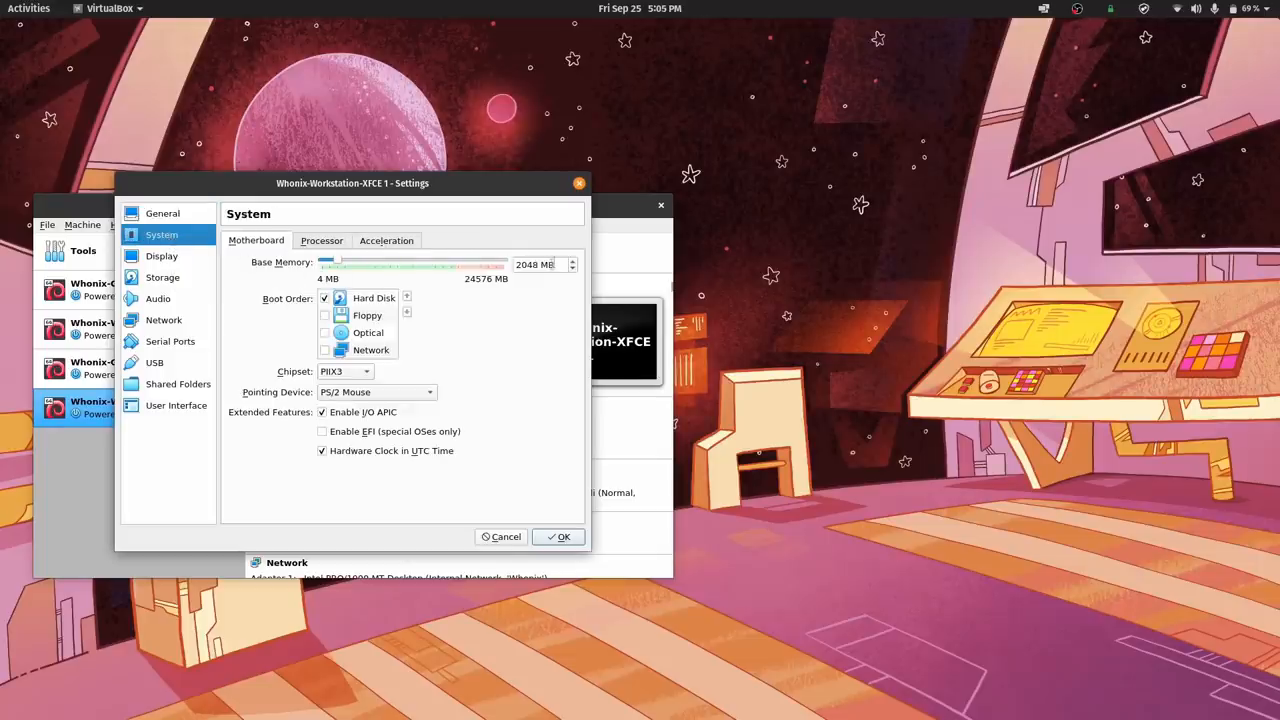
pyautogui.click(321, 240)
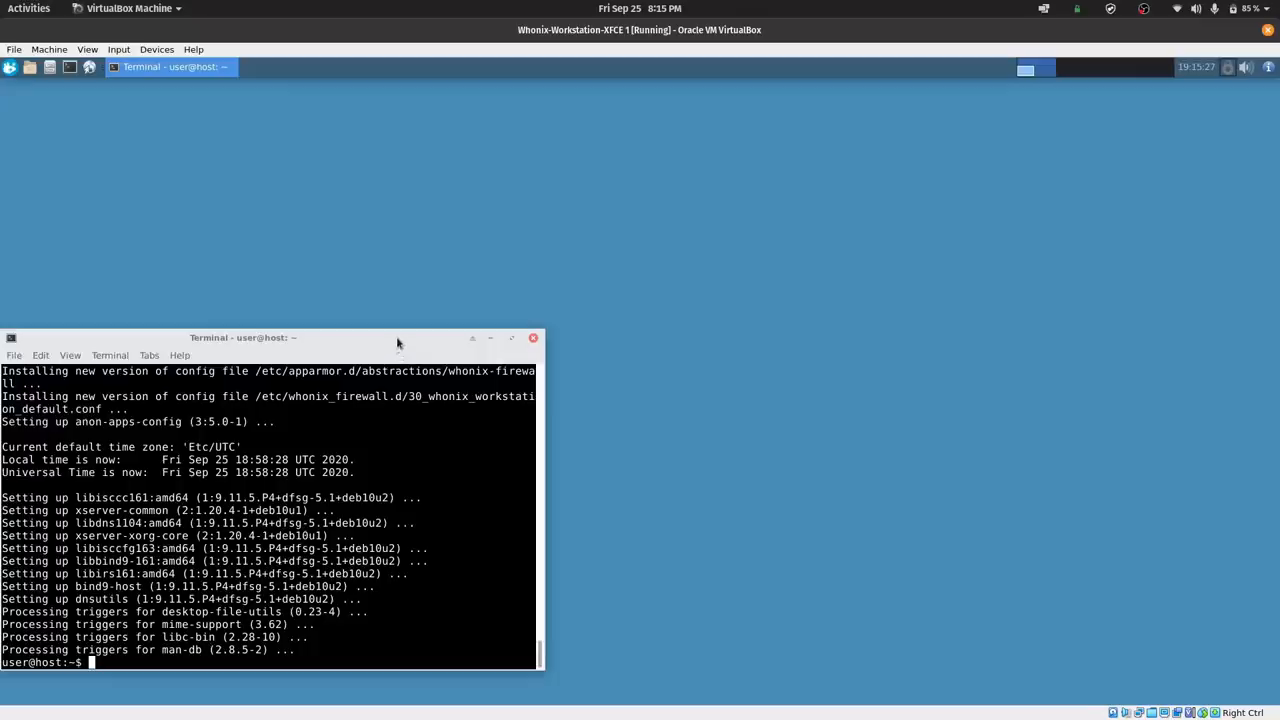
# Center the terminal window and run passwd to reach the current-password prompt.
pyautogui.moveTo(243, 337); pyautogui.dragTo(565, 209)
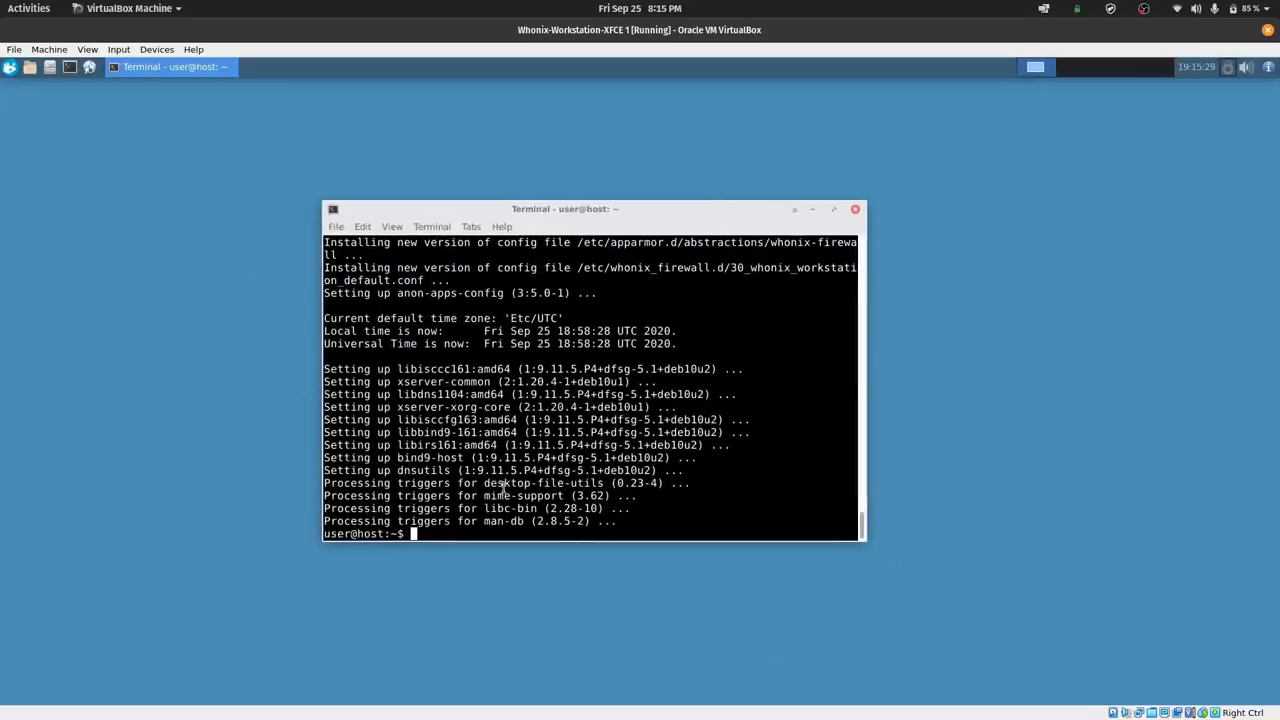
pyautogui.write('passw')
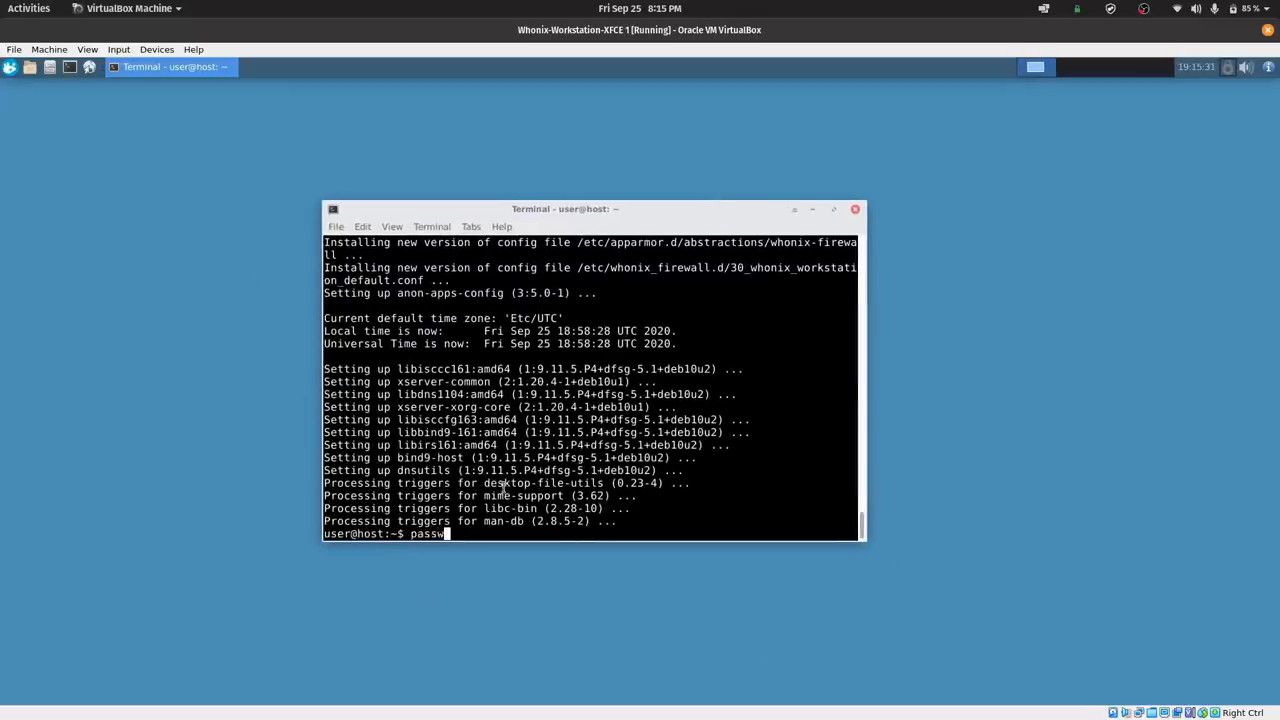
pyautogui.press('Return')
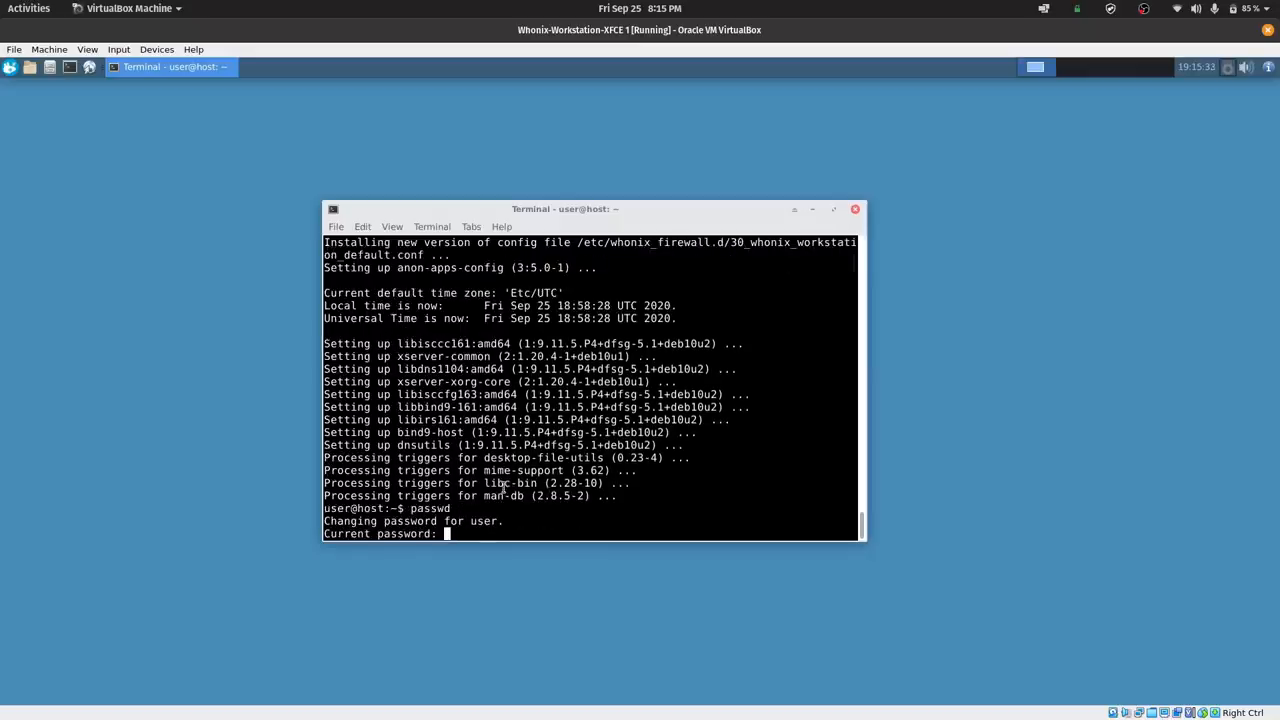